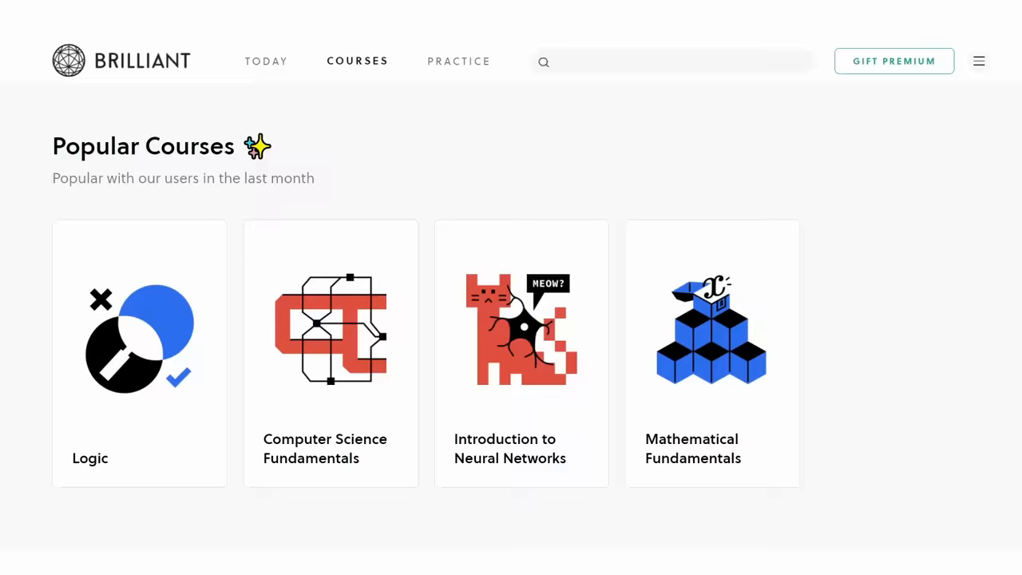
scroll(down, 3)
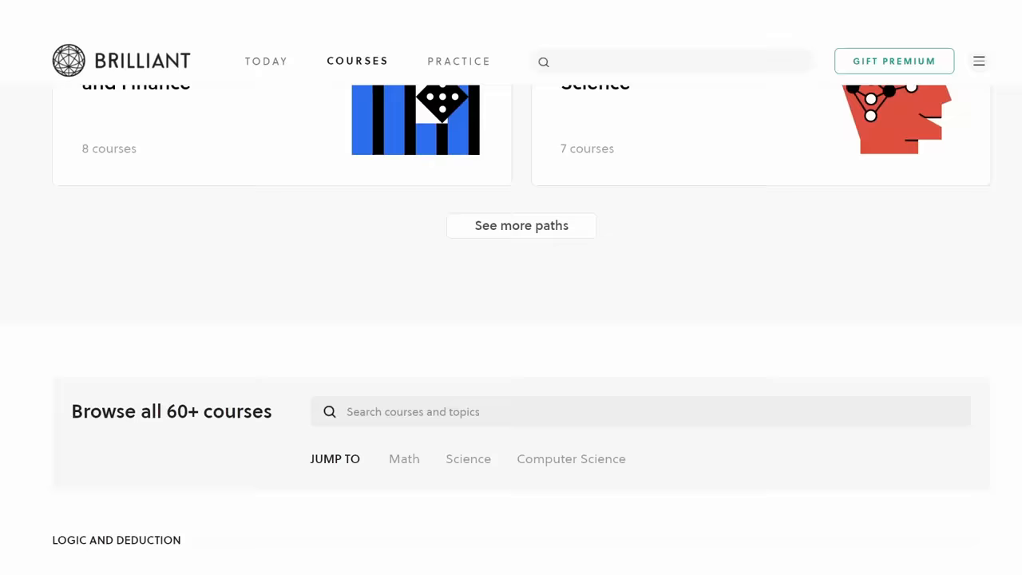
scroll(down, 3)
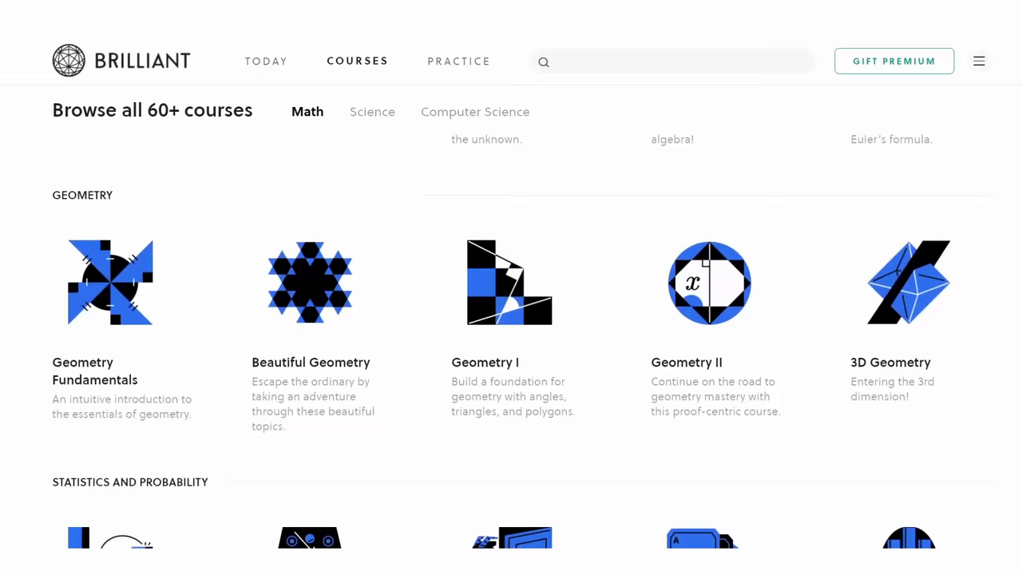
scroll(down, 3)
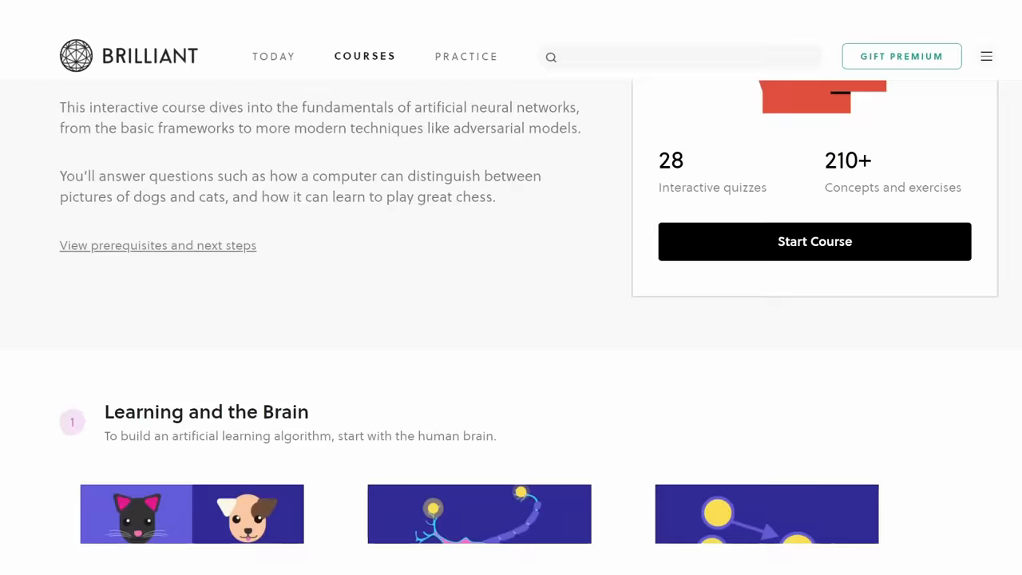
scroll(down, 3)
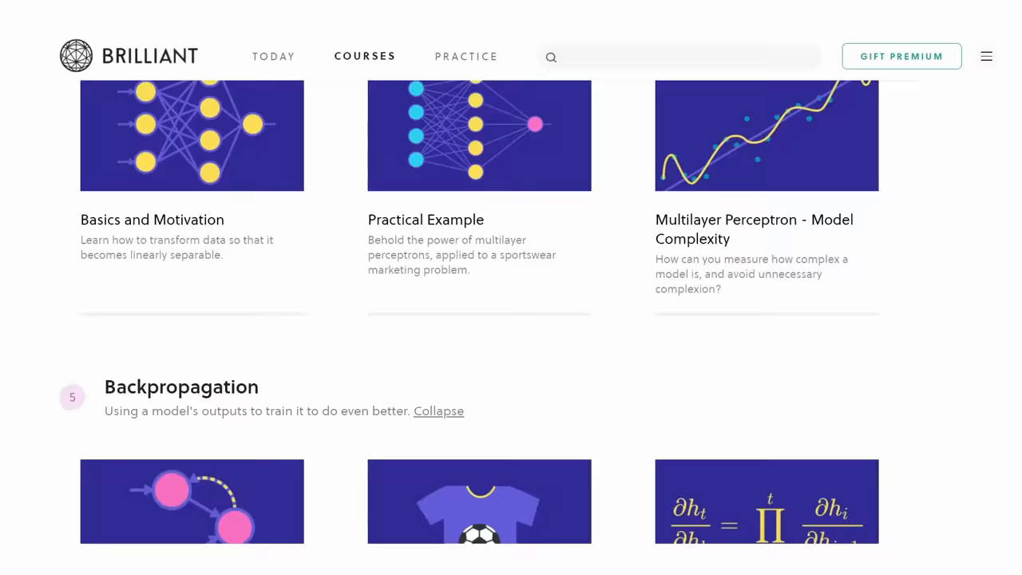
scroll(down, 3)
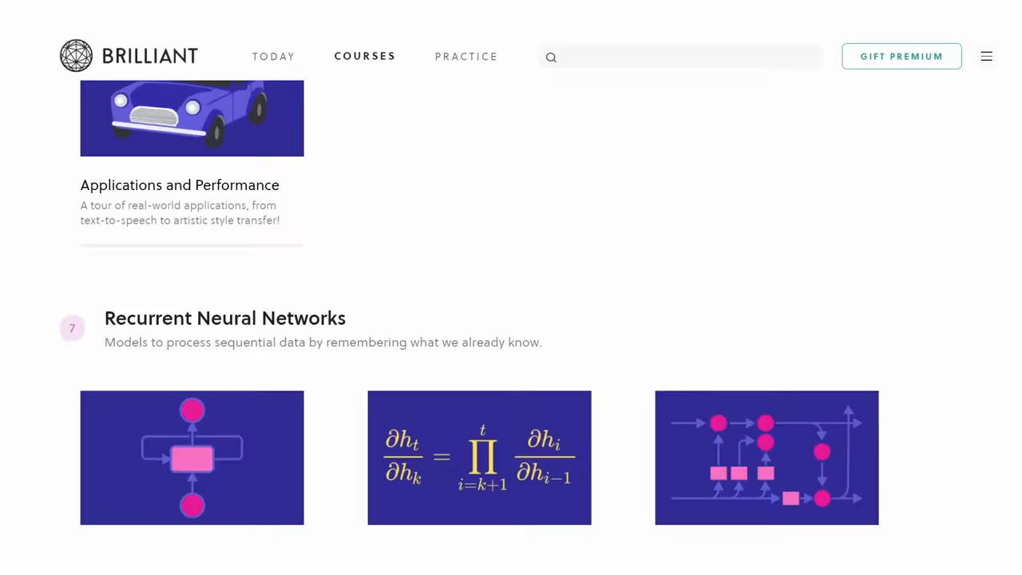